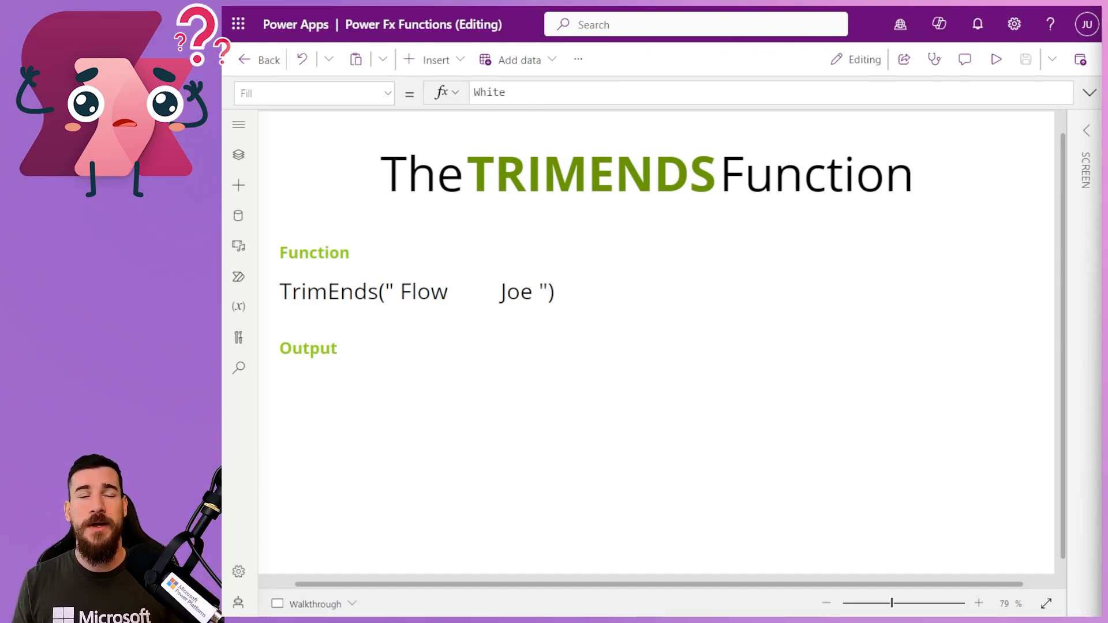
mouse_move(346, 331)
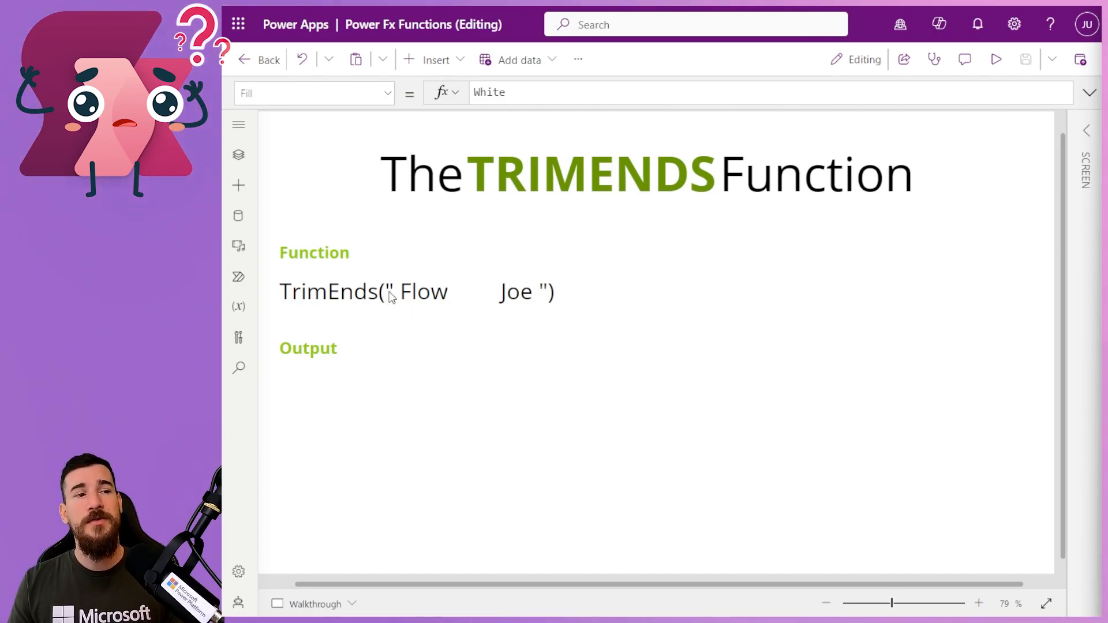
mouse_move(427, 283)
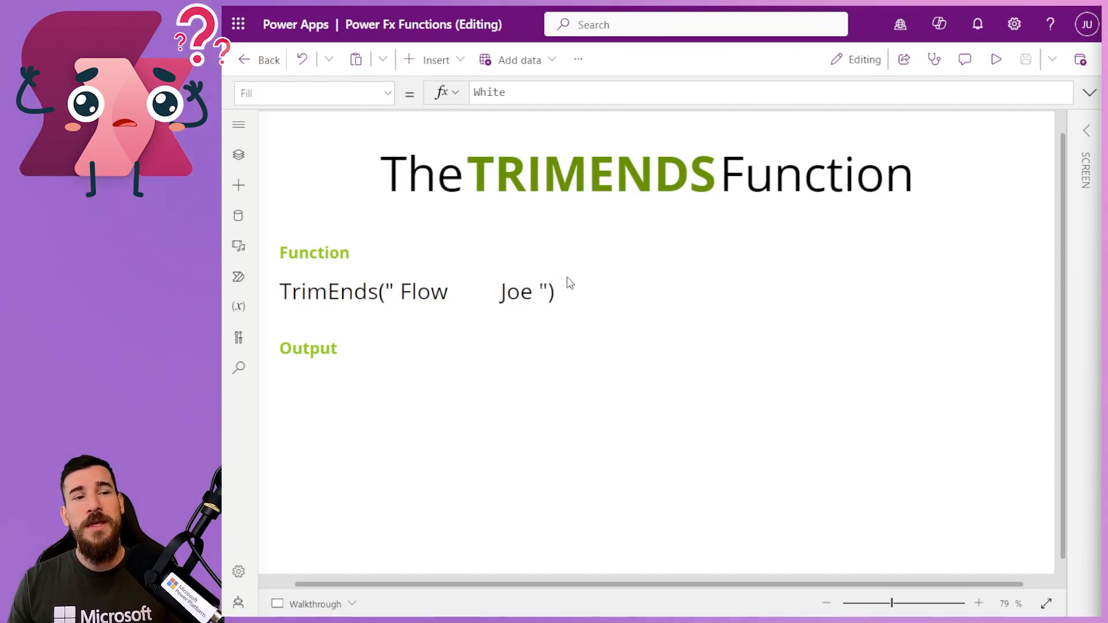
mouse_move(527, 278)
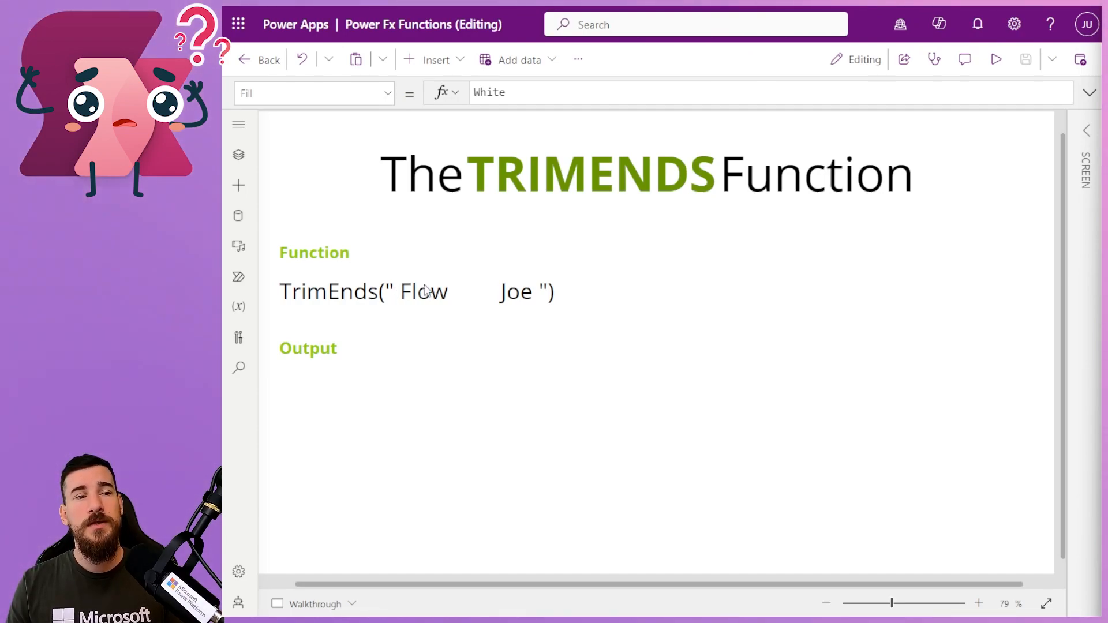
mouse_move(400, 286)
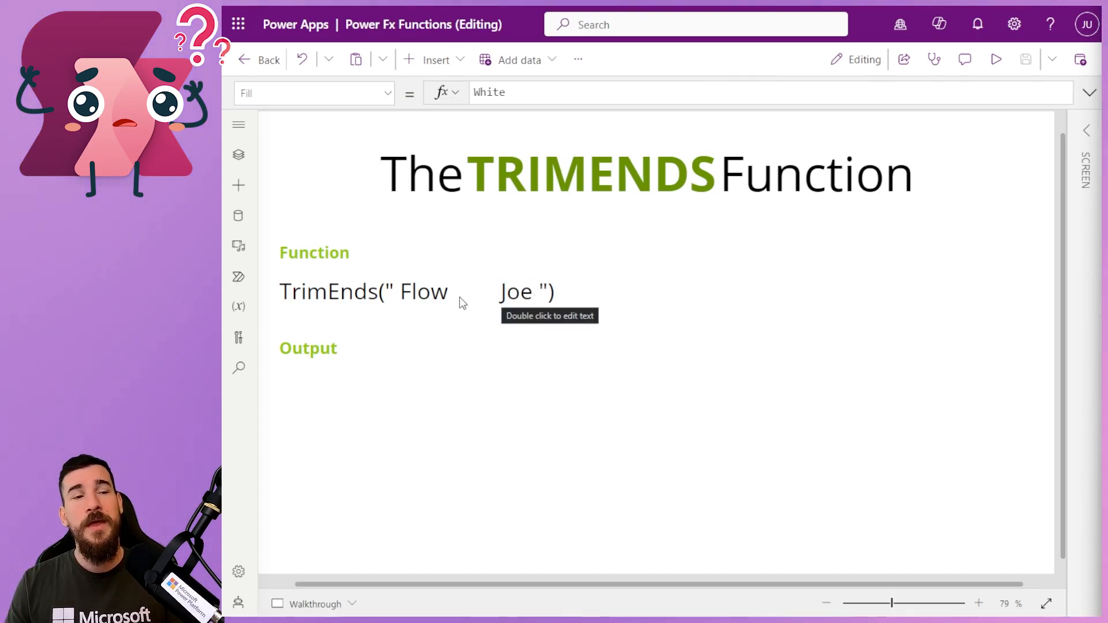
mouse_move(478, 305)
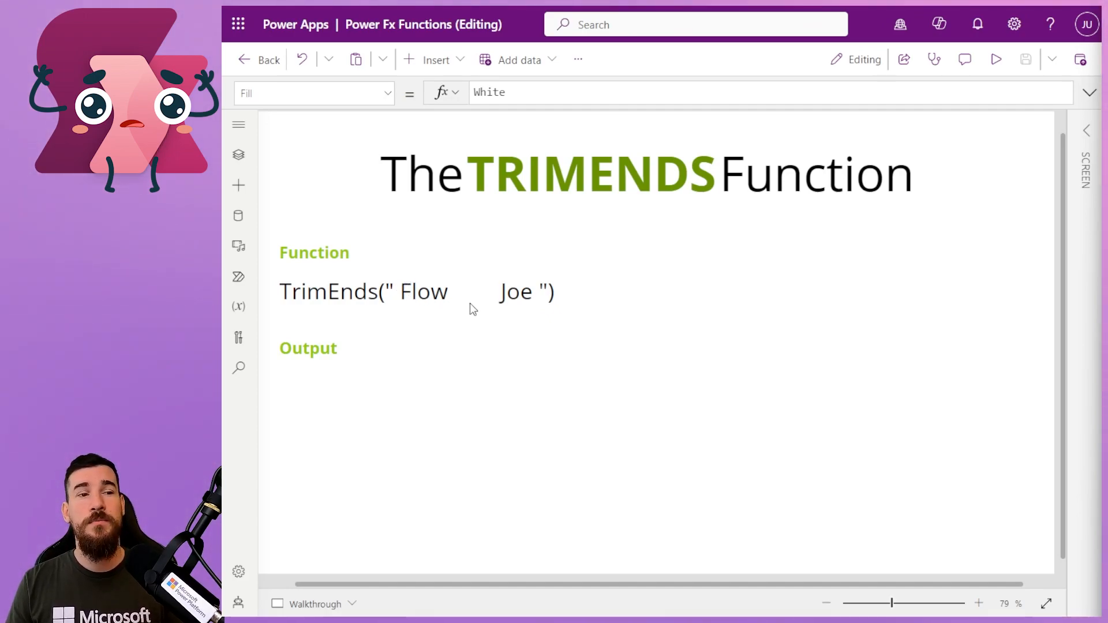
mouse_move(487, 314)
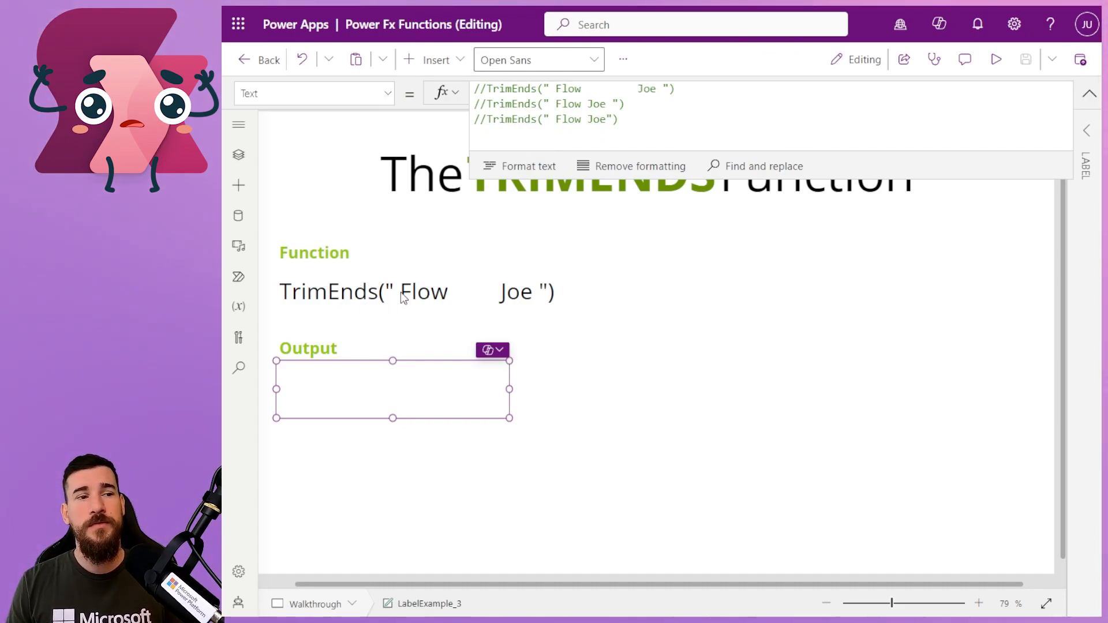
mouse_move(452, 299)
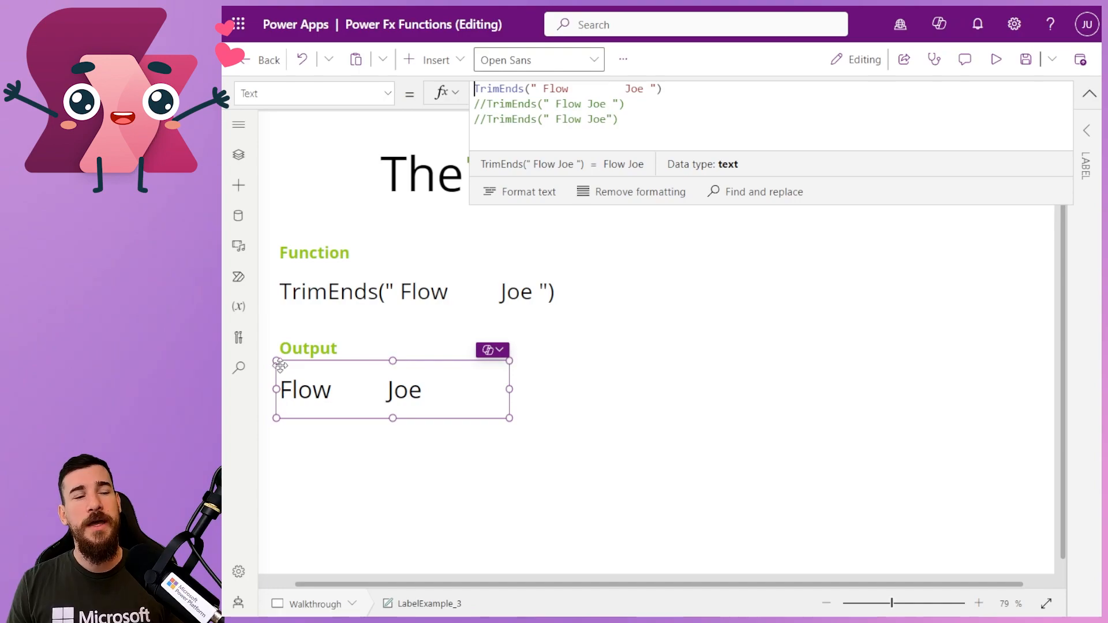
mouse_move(282, 401)
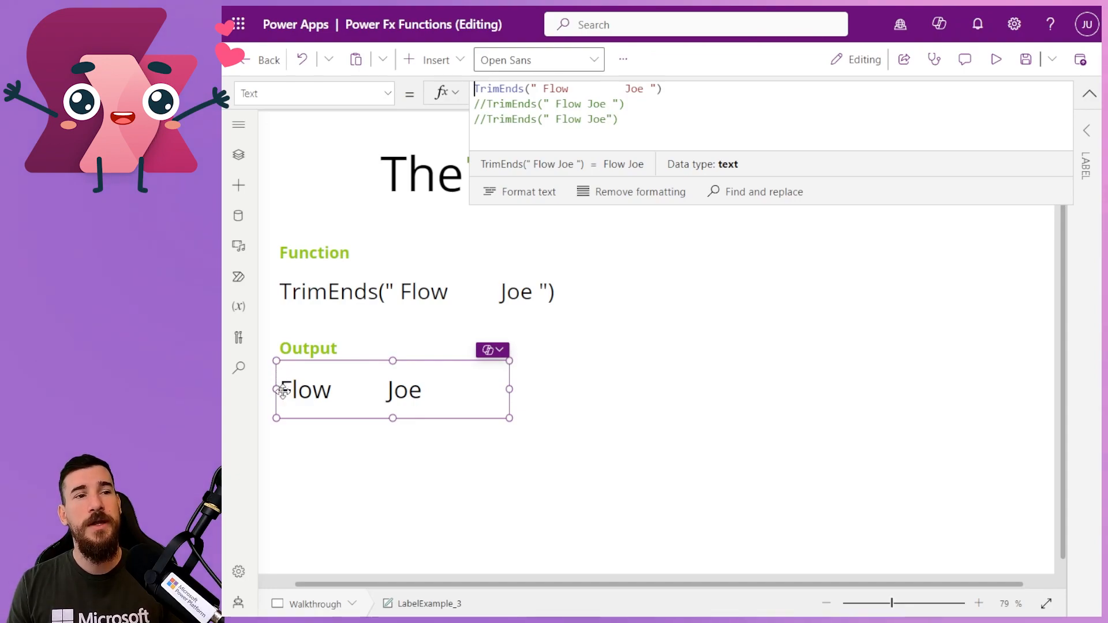
mouse_move(420, 389)
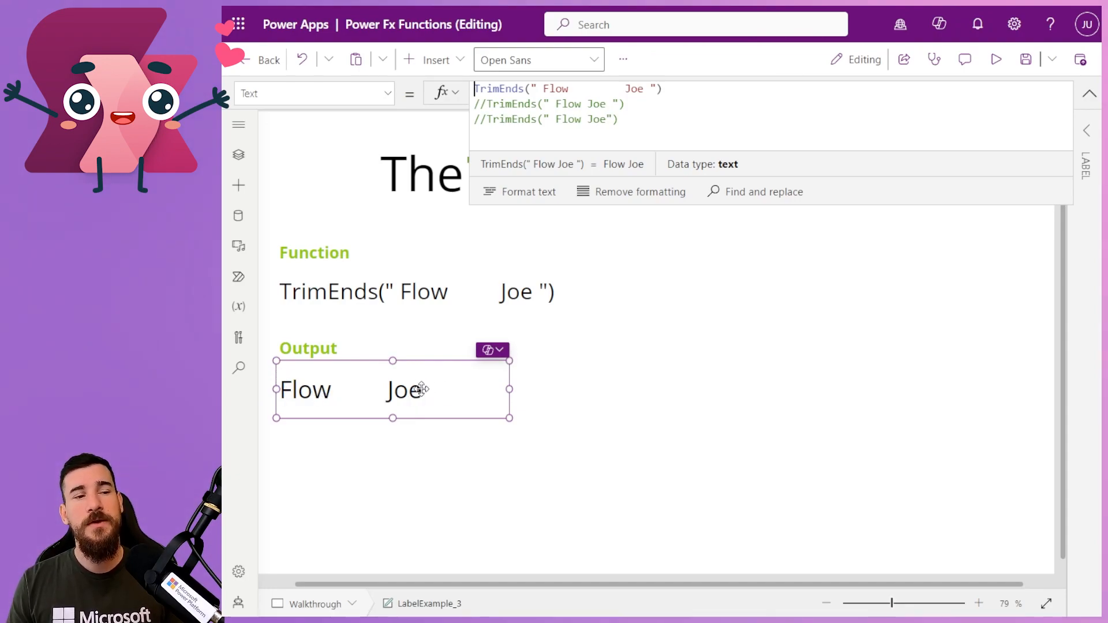
mouse_move(374, 400)
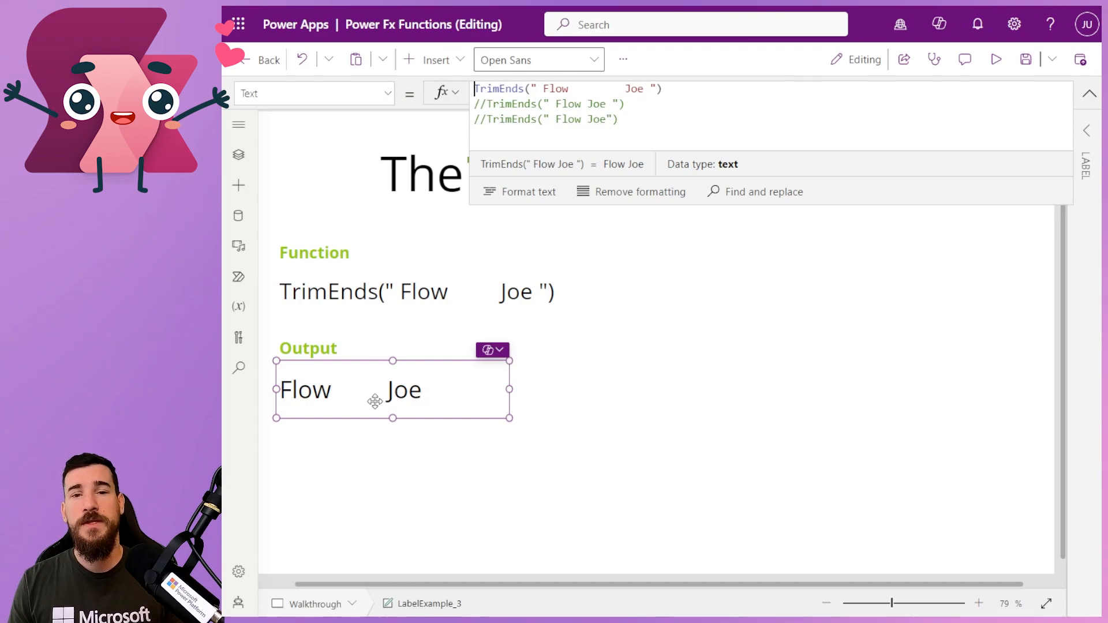
mouse_move(371, 391)
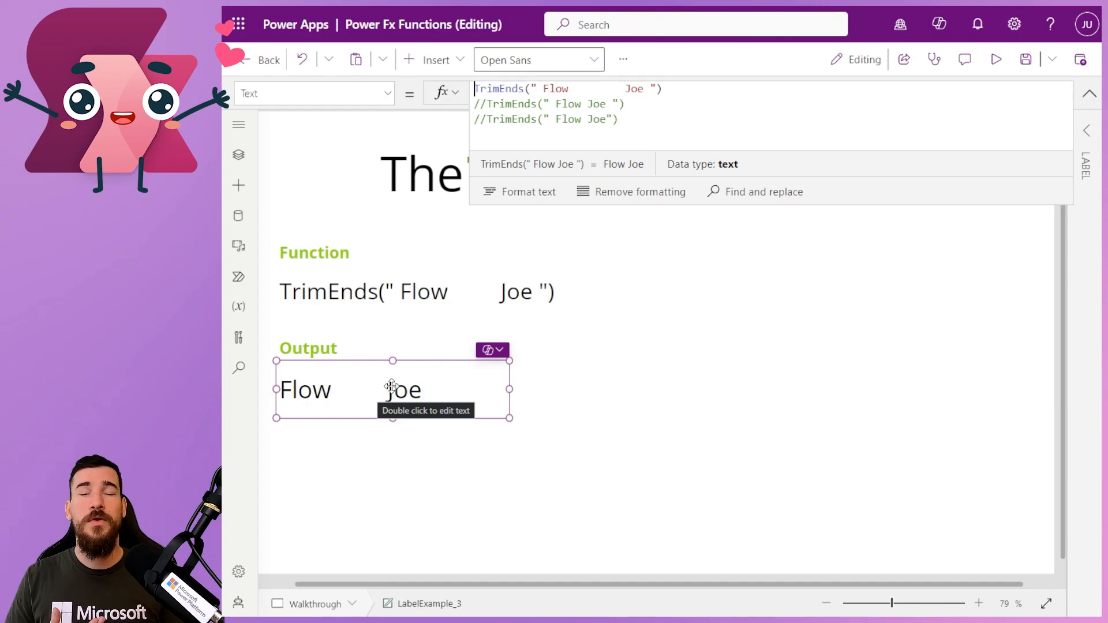
mouse_move(367, 185)
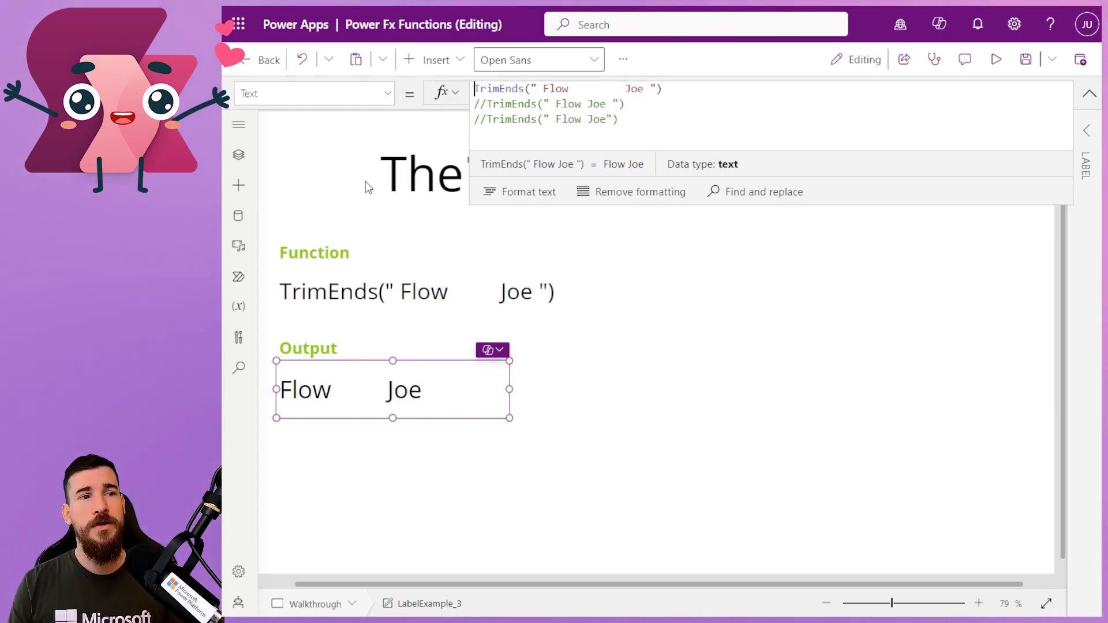